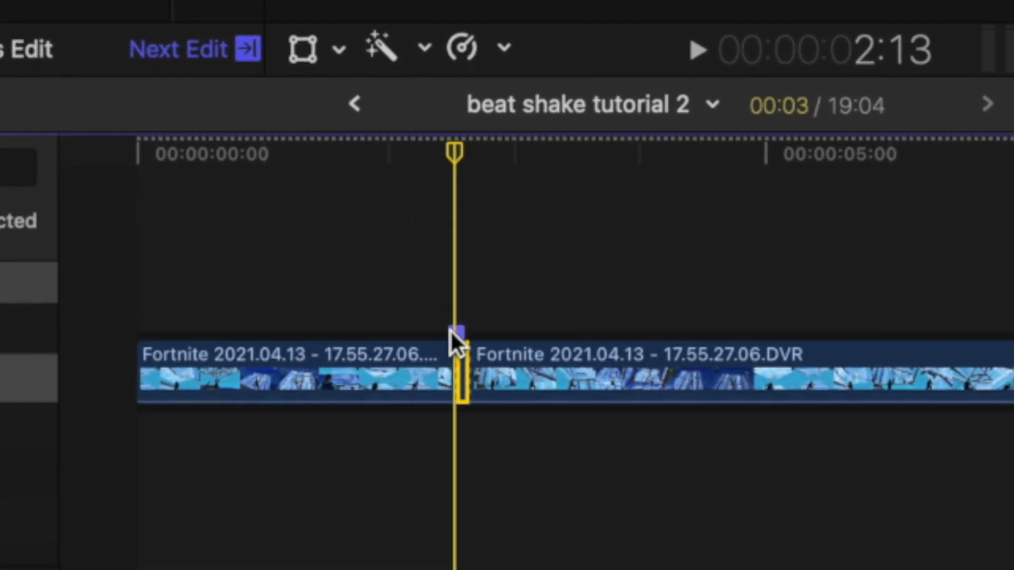
mouse_move(467, 214)
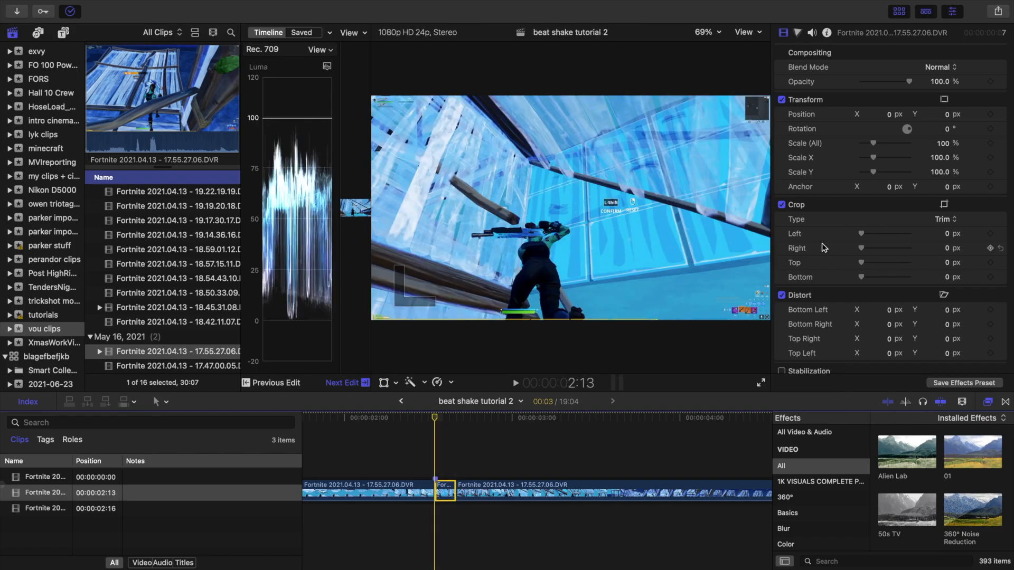
Keyframe the short clip's Position Y at 49 px and preview the Directional blur effect
click(444, 425)
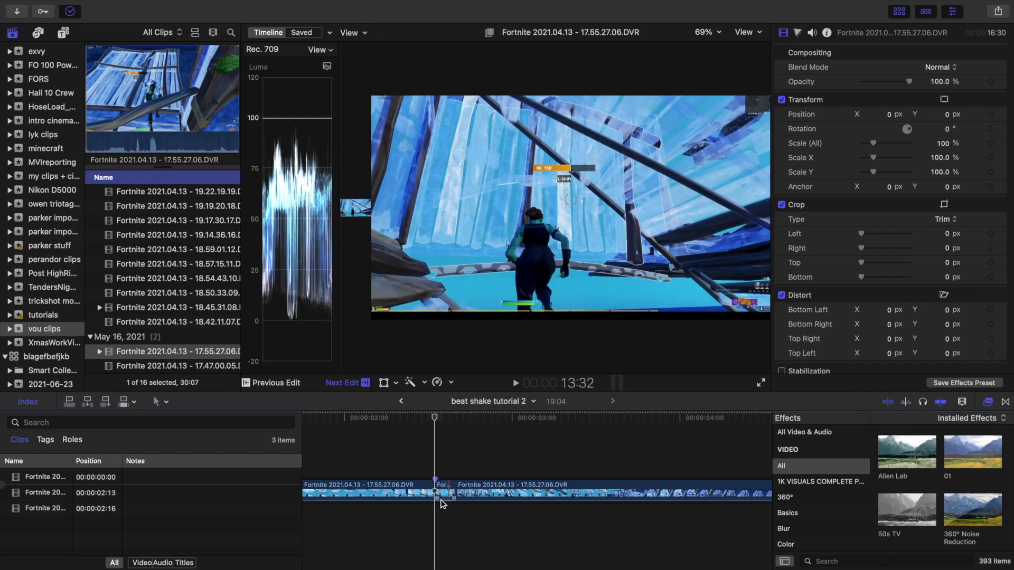
click(783, 528)
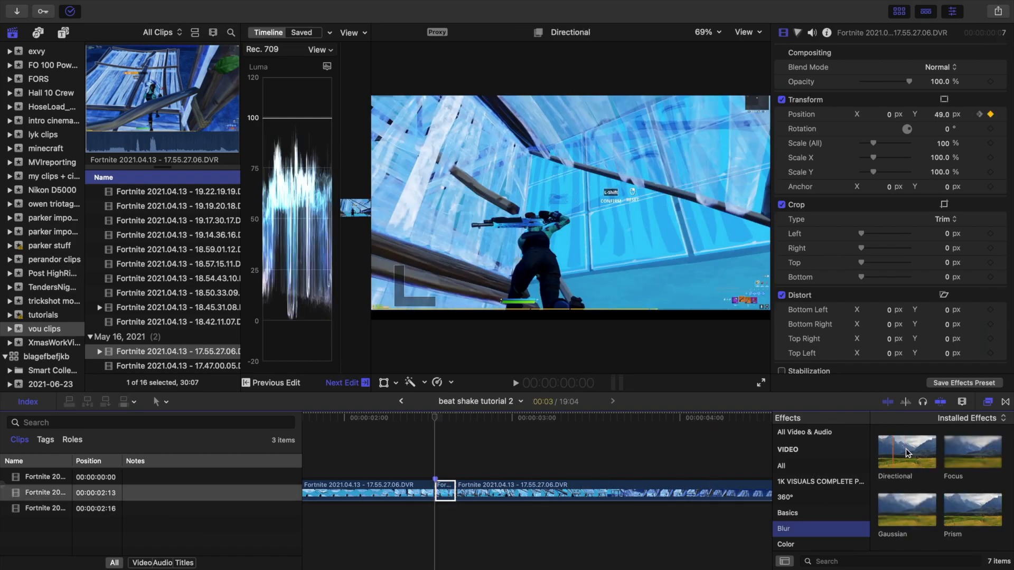